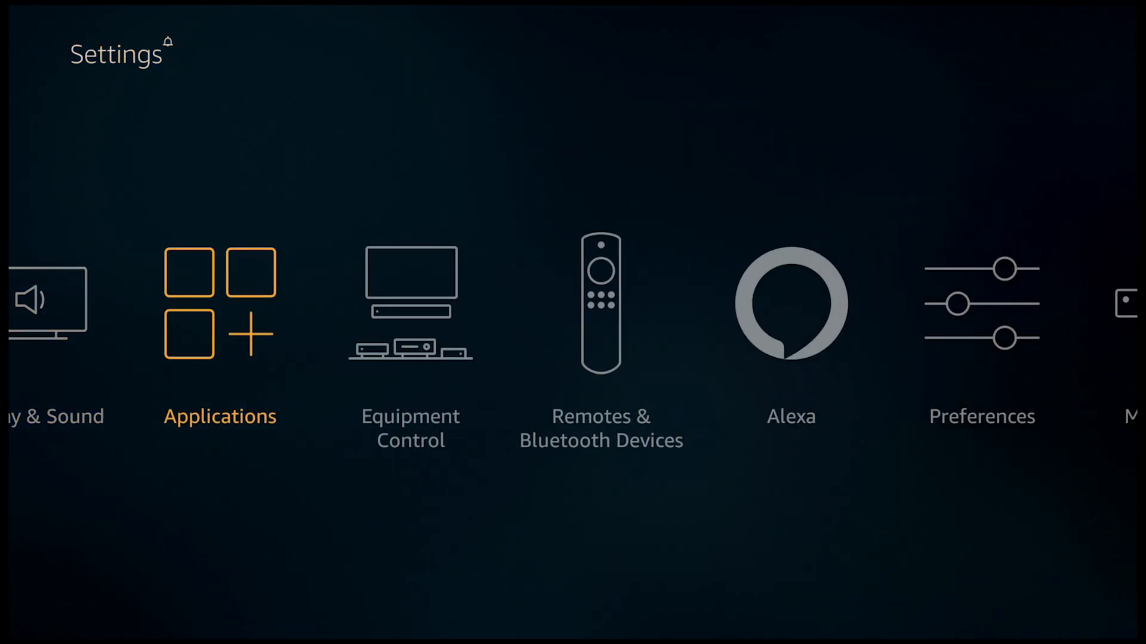
Go to Applications > Manage Installed Applications and scroll to NordVPN.
click(219, 303)
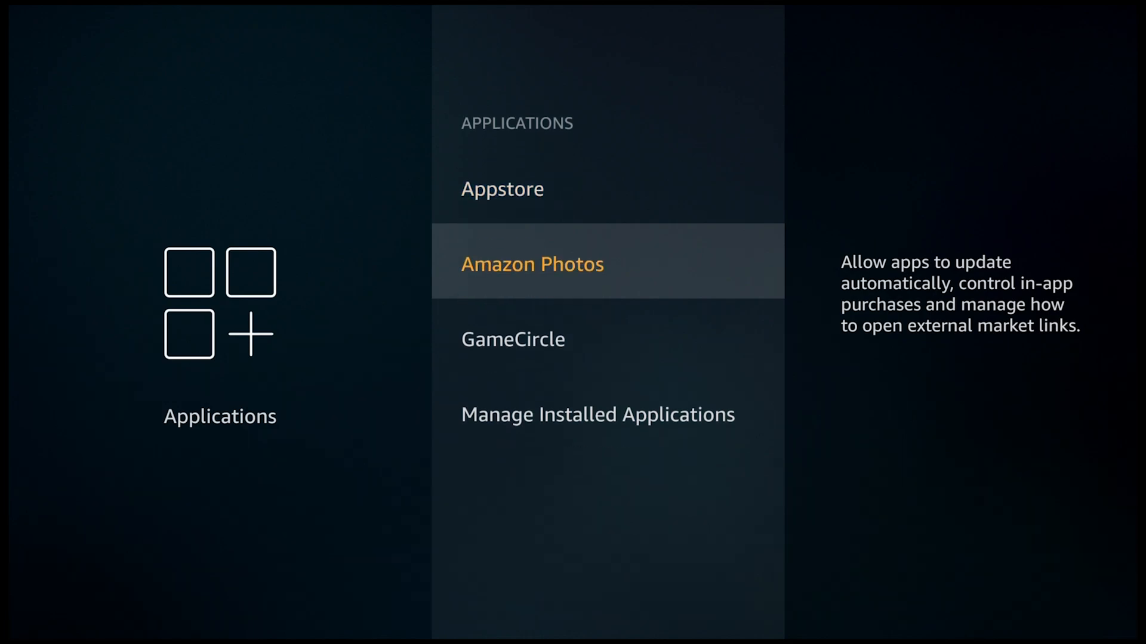
scroll(down, 3)
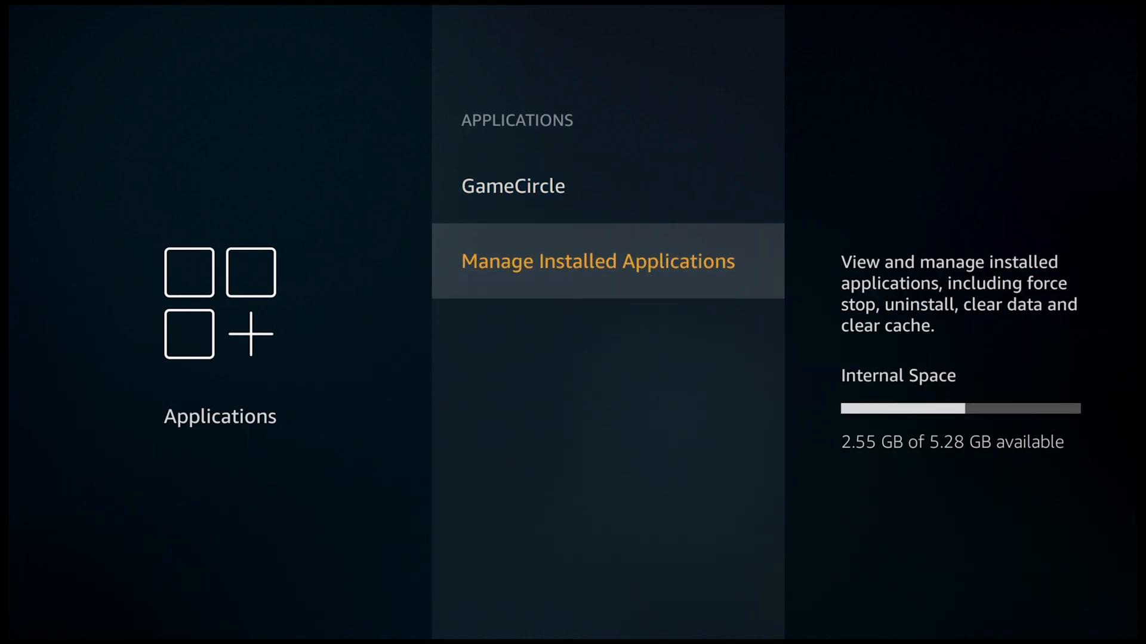
click(596, 260)
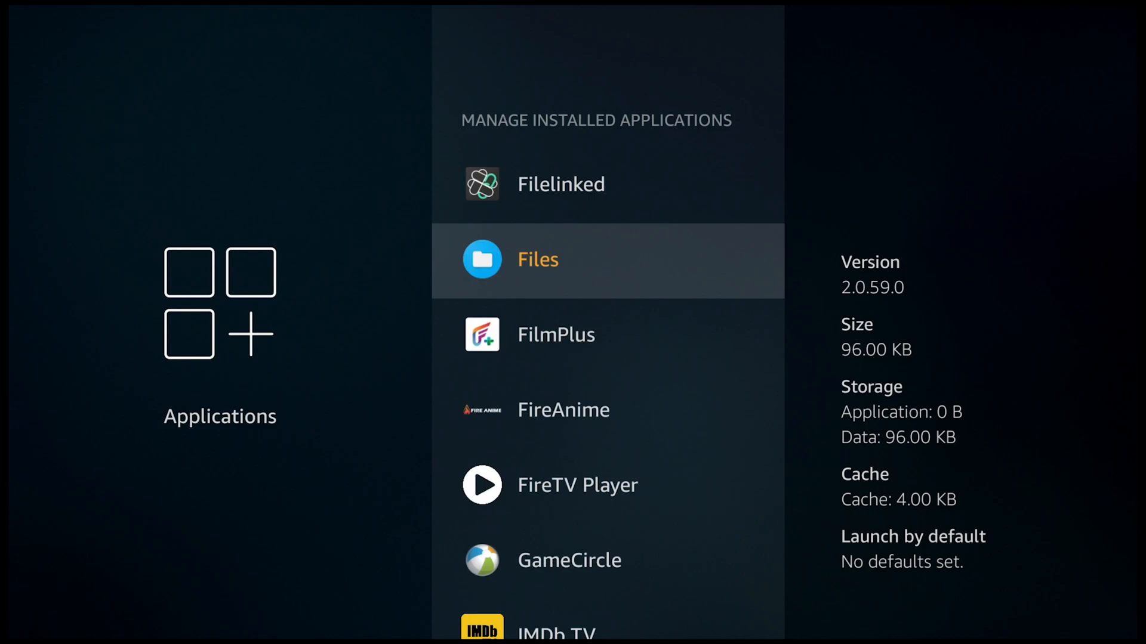
scroll(down, 3)
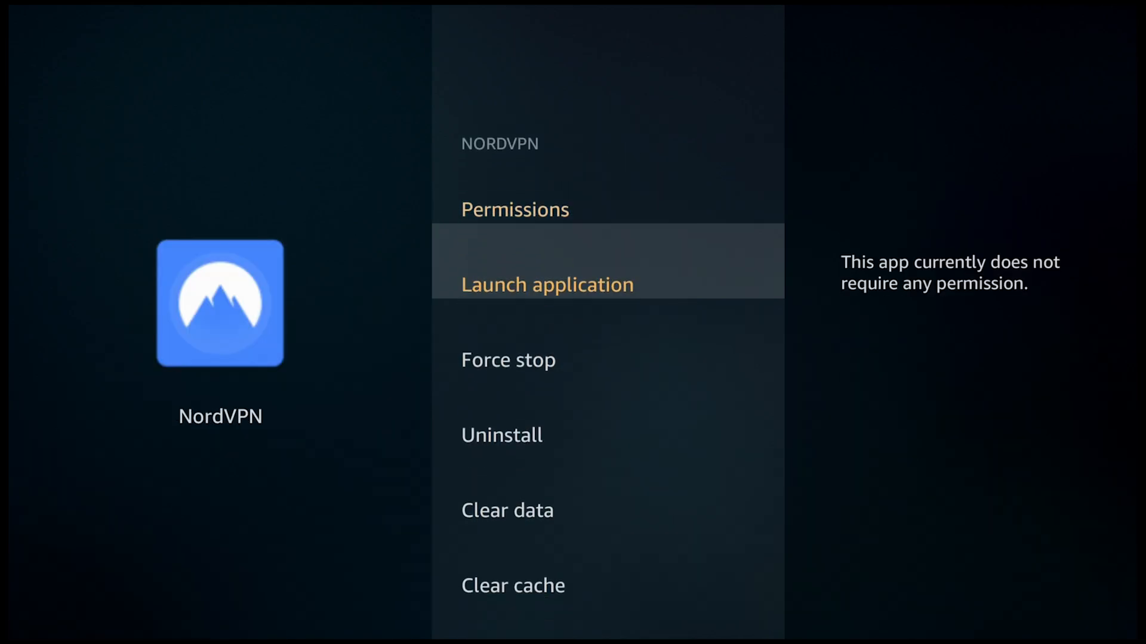
Clear and confirm NordVPN's app data, then force stop the app.
click(507, 509)
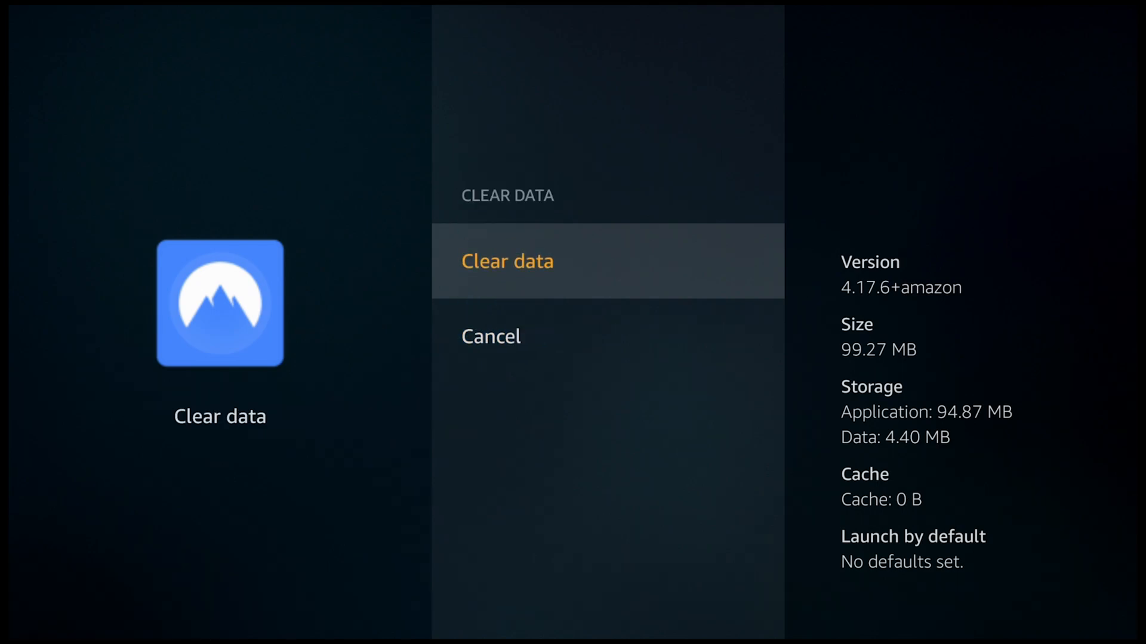
click(507, 261)
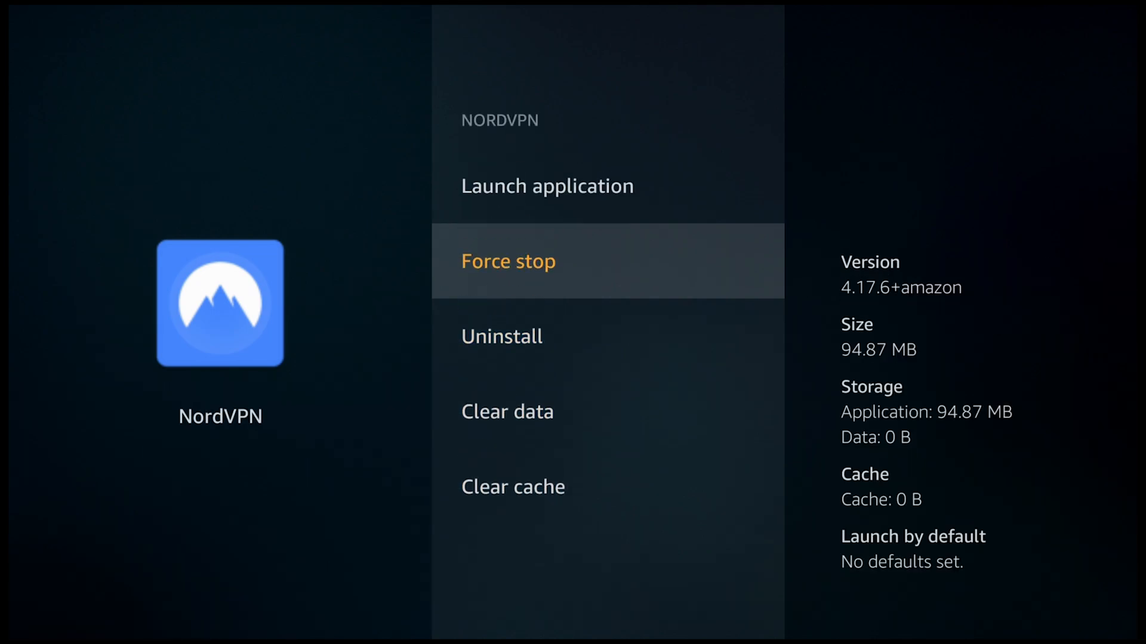
click(546, 185)
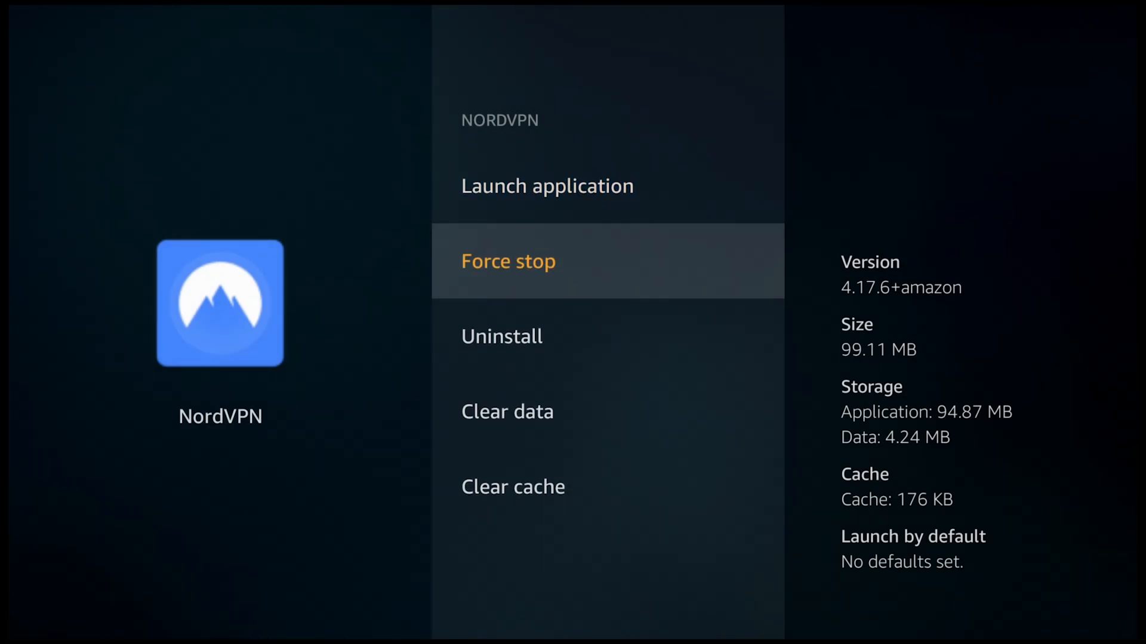
Leave NordVPN's management page and bring up the Fire TV quick-access menu.
key(Back)
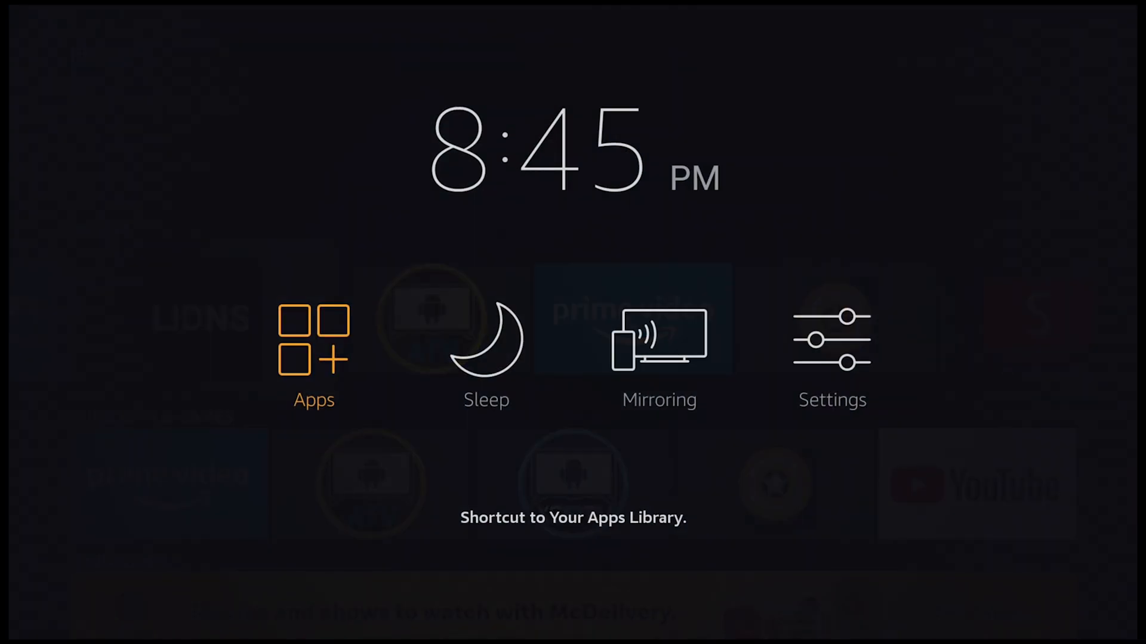
Launch the L!DNS app from Your Apps & Games via the quick menu's Apps.
click(313, 342)
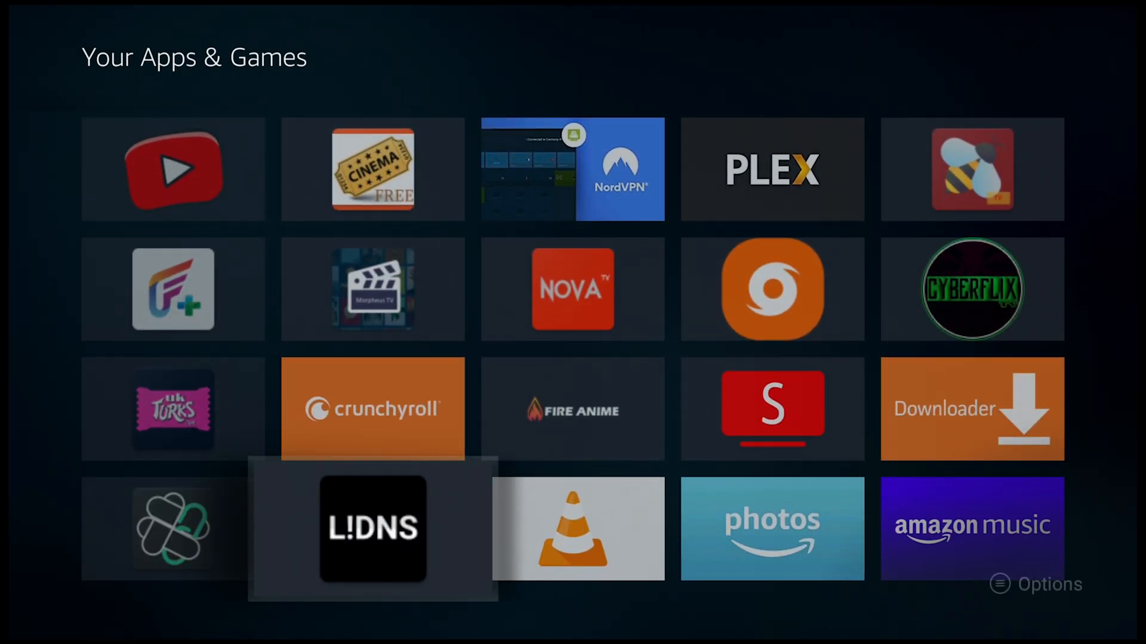
click(372, 528)
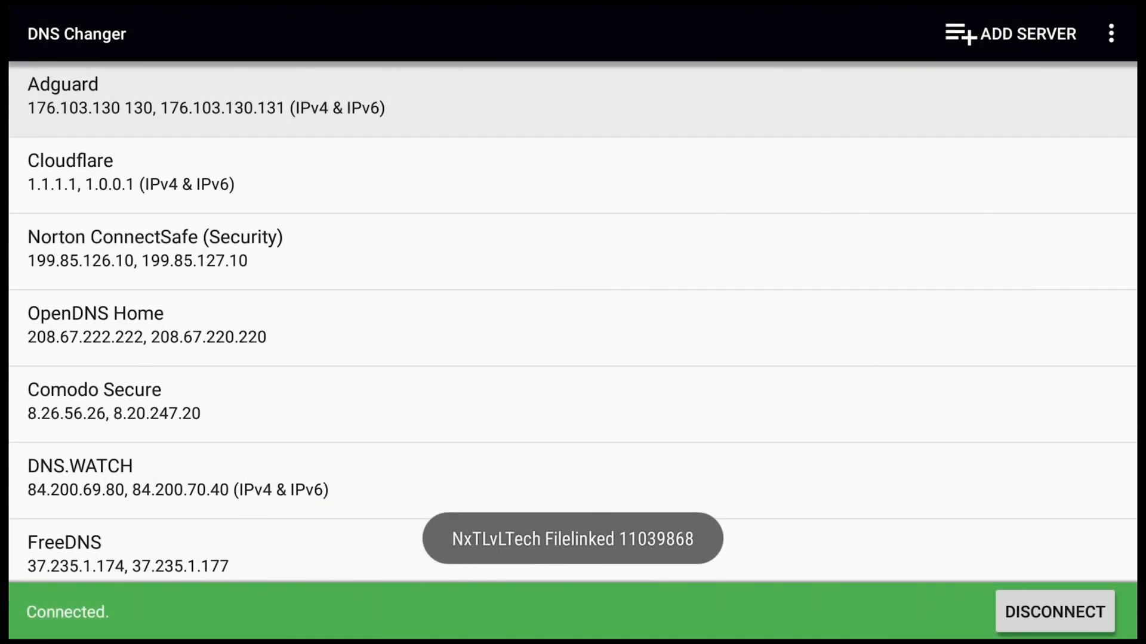
Disconnect DNS Changer's custom DNS, then start the NordVPN log-in.
scroll(down, 3)
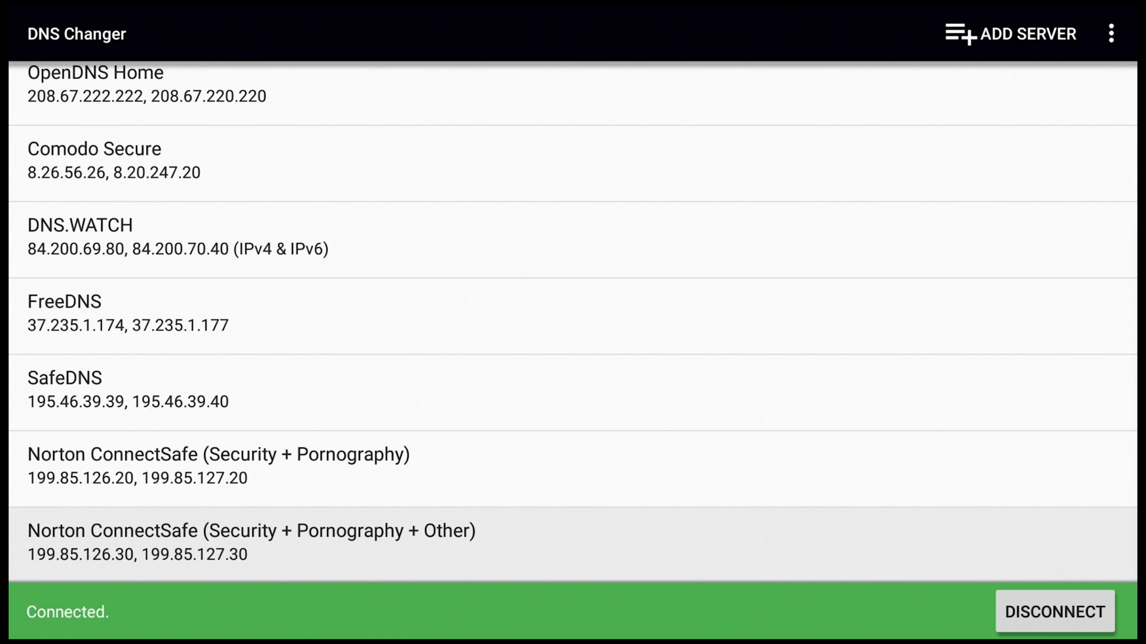
click(1053, 612)
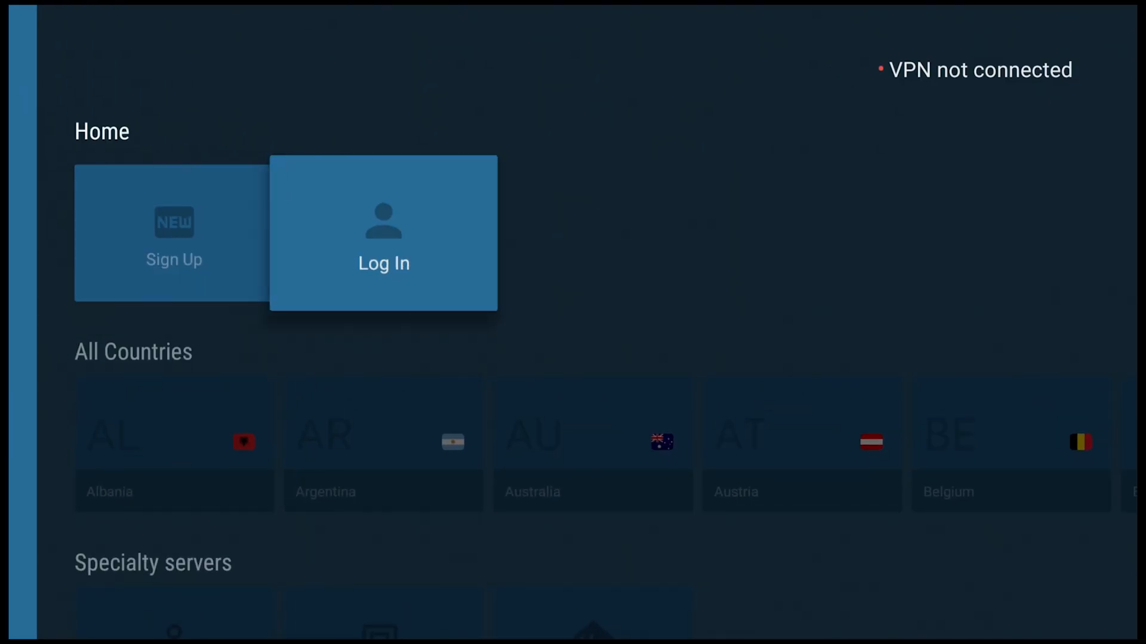
click(383, 263)
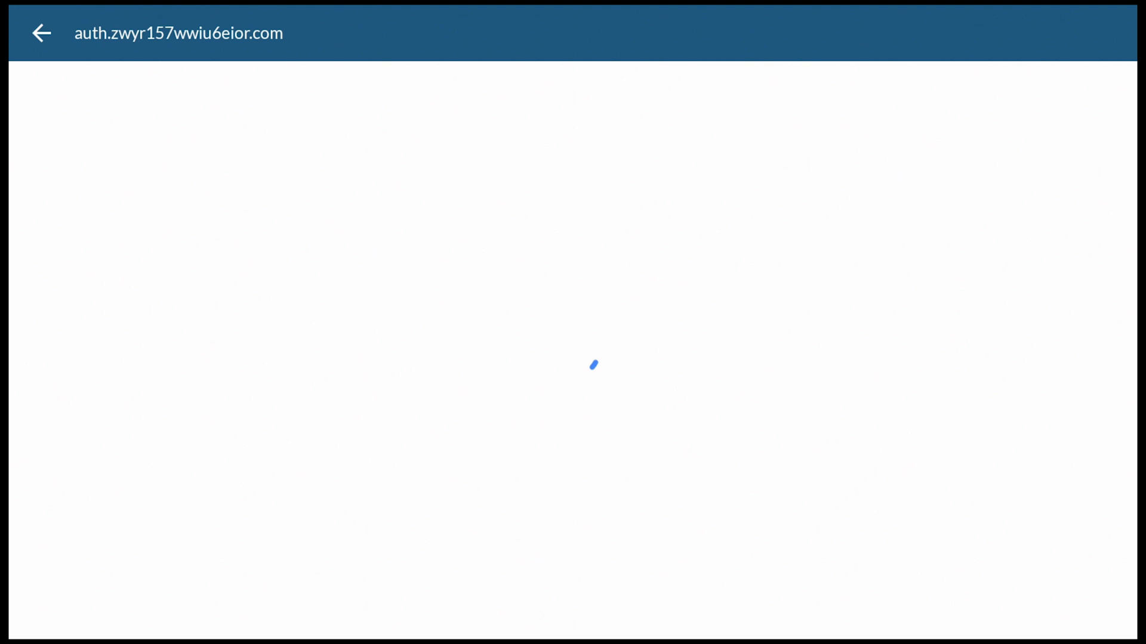